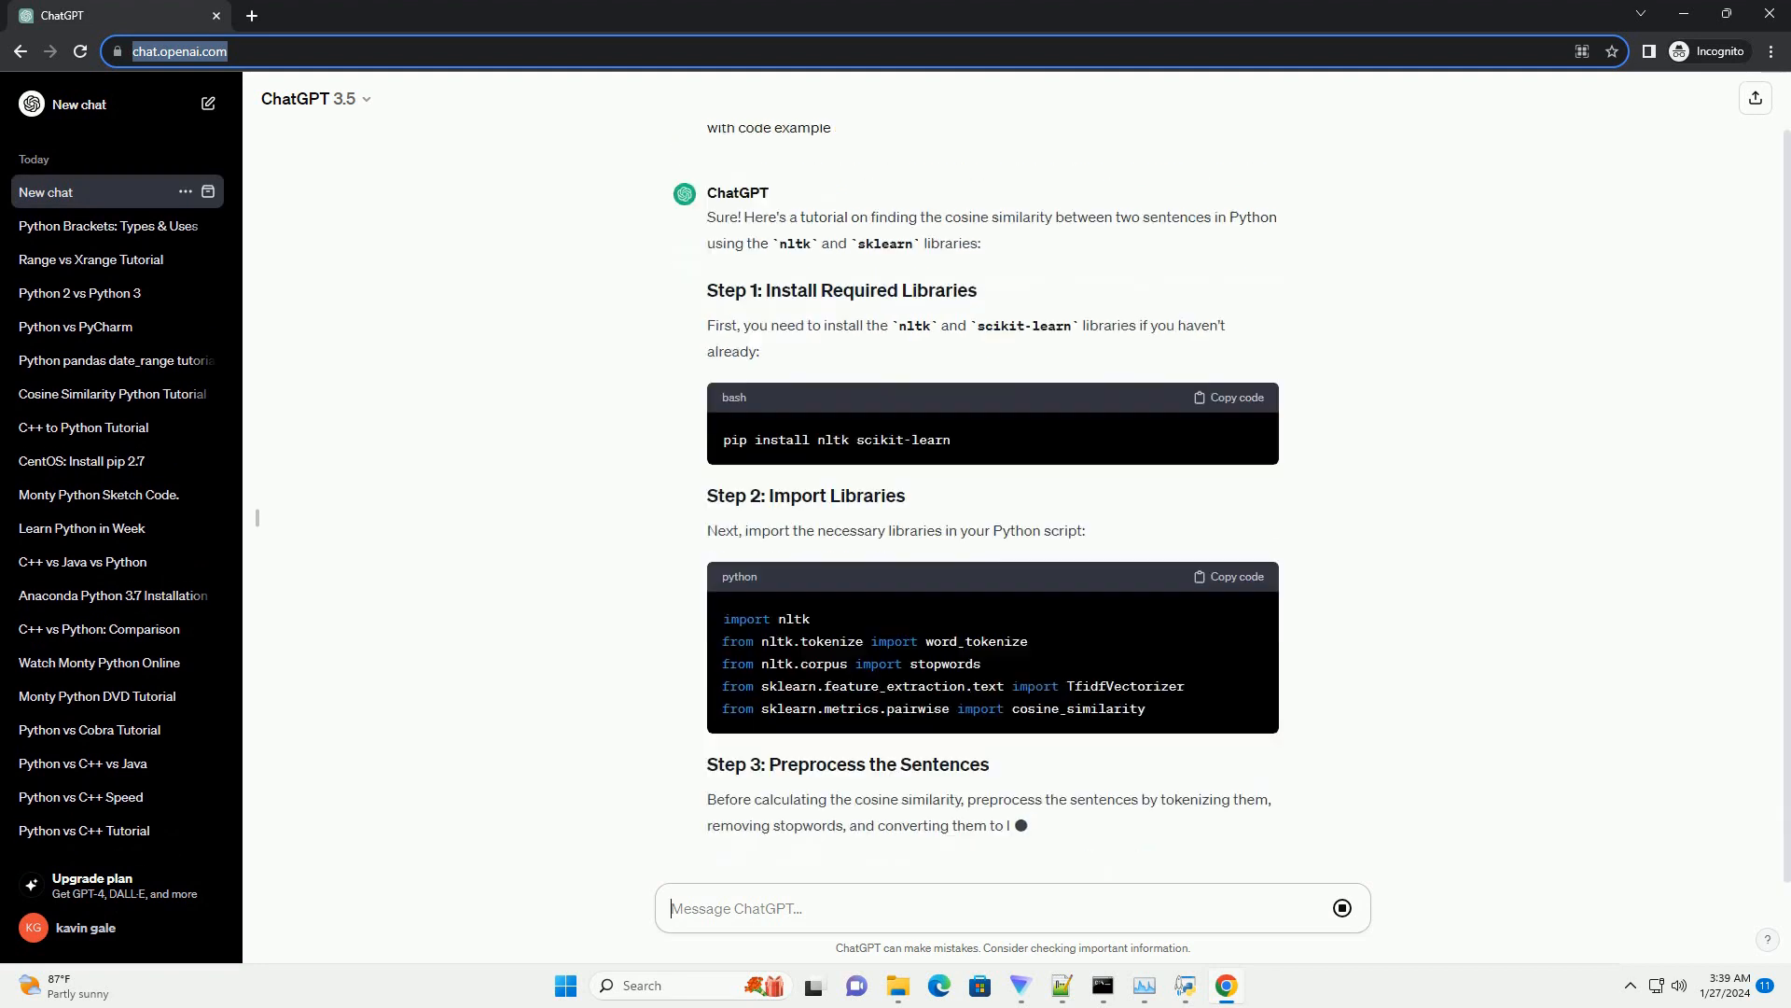
Step: Scroll down the chat as the response streams until Step 5: Test the Function and the closing paragraph appear
{"action": "scroll", "scroll_direction": "down", "scroll_amount": 3}
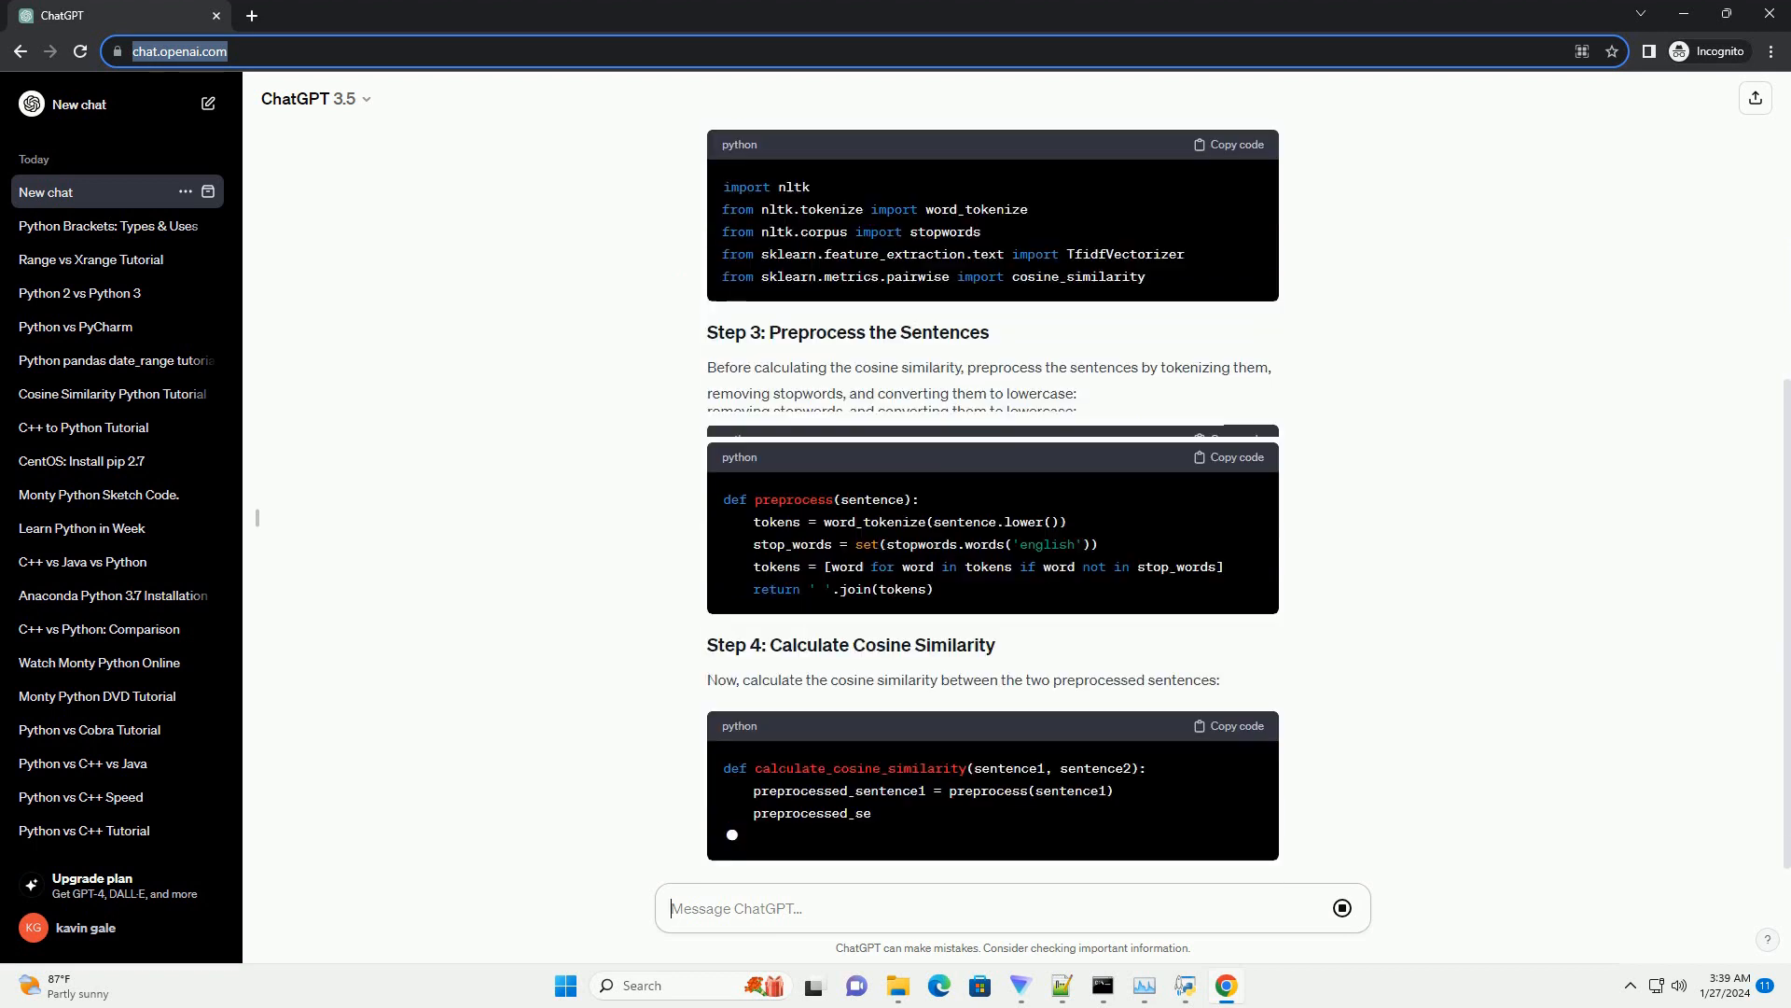
{"action": "scroll", "scroll_direction": "down", "scroll_amount": 3}
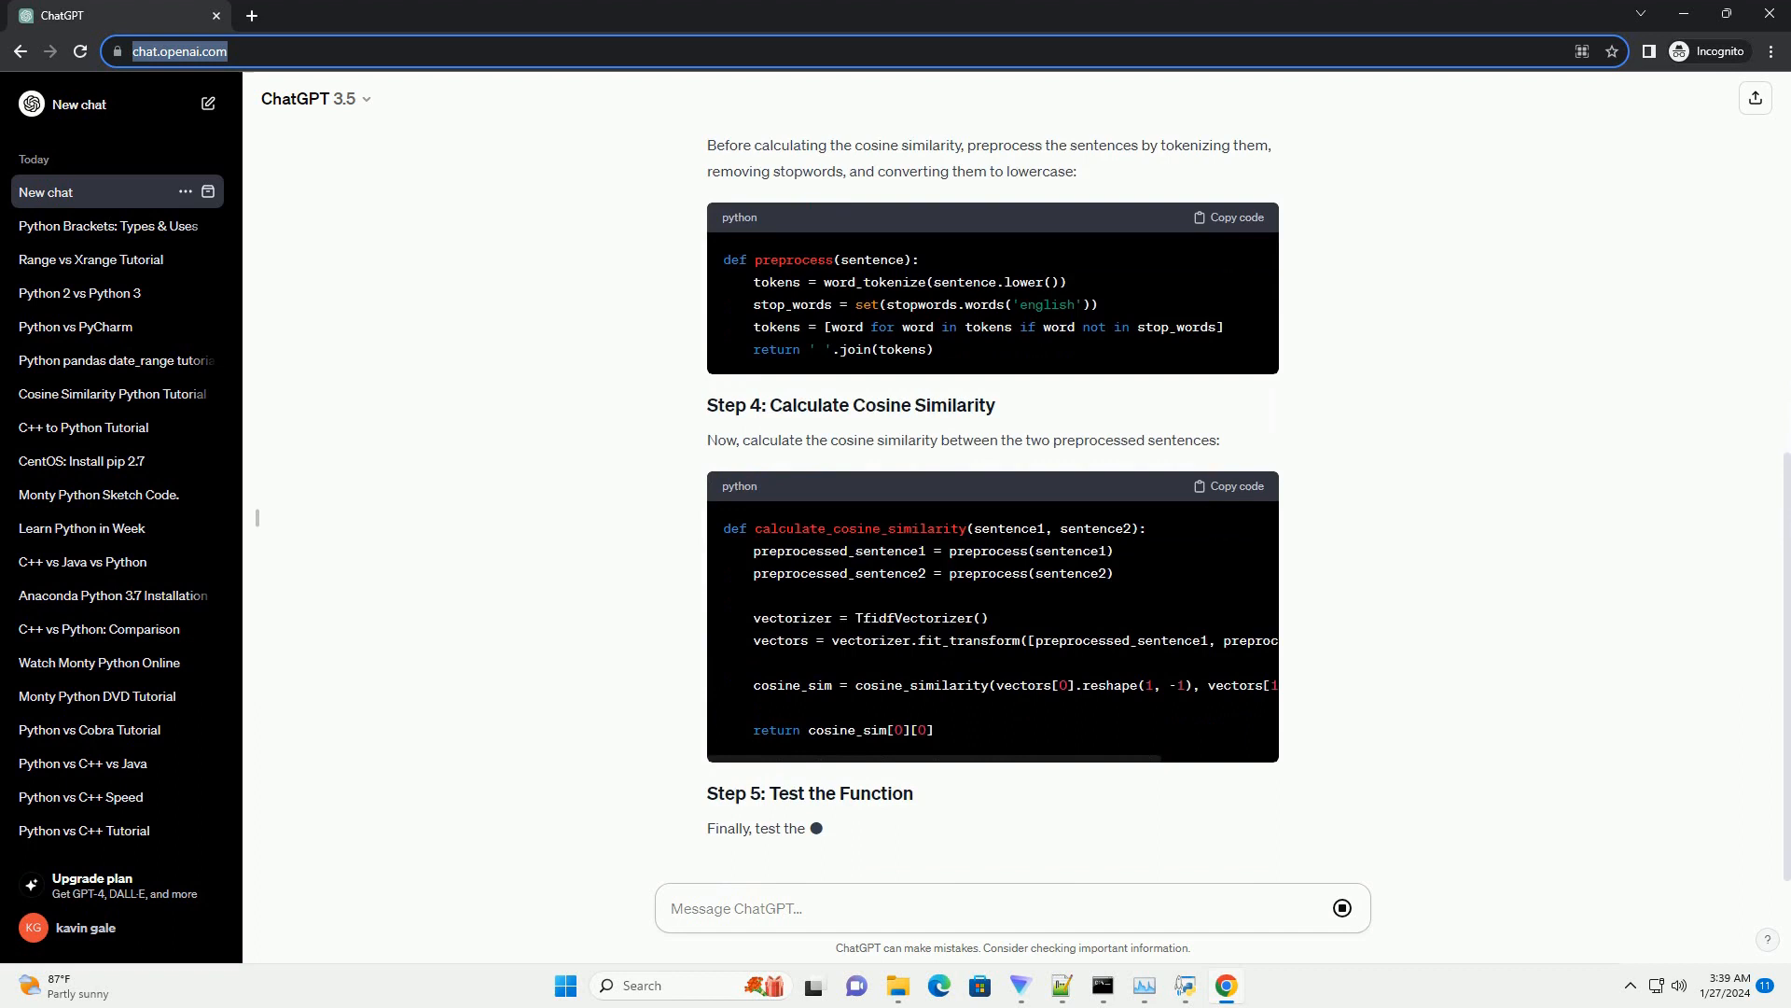
{"action": "scroll", "scroll_direction": "down", "scroll_amount": 3}
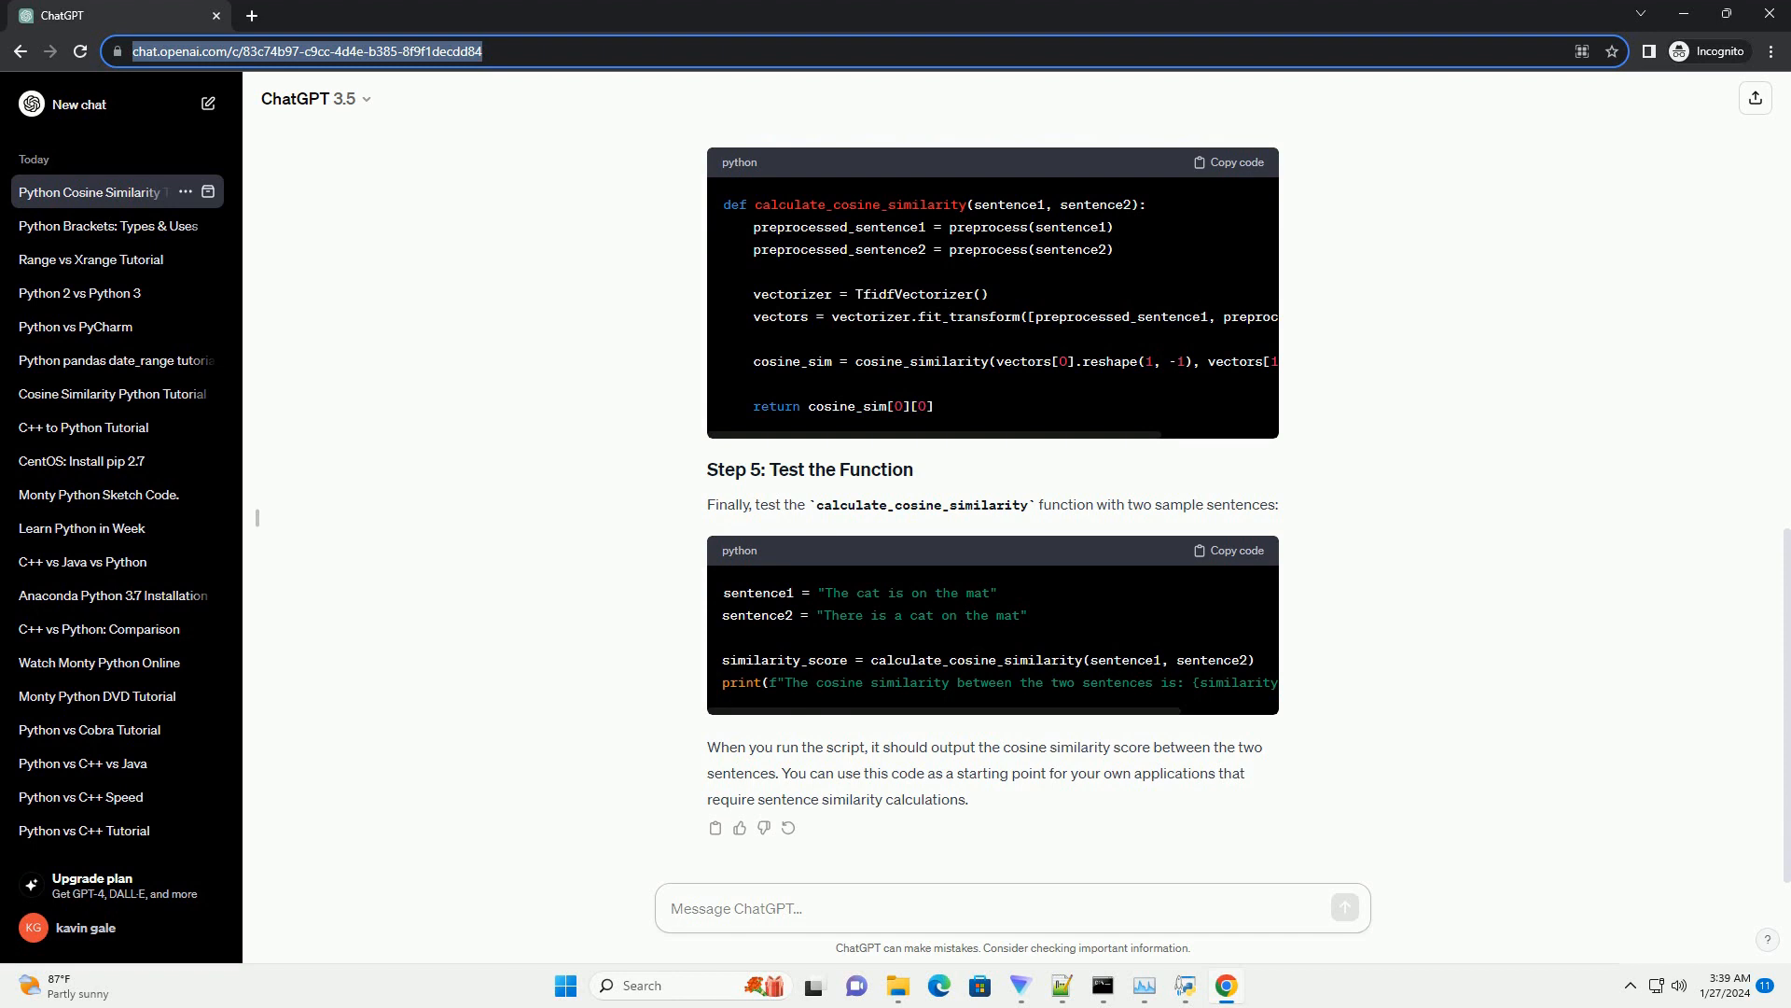
{"action": "left_click", "coordinate": [1006, 909]}
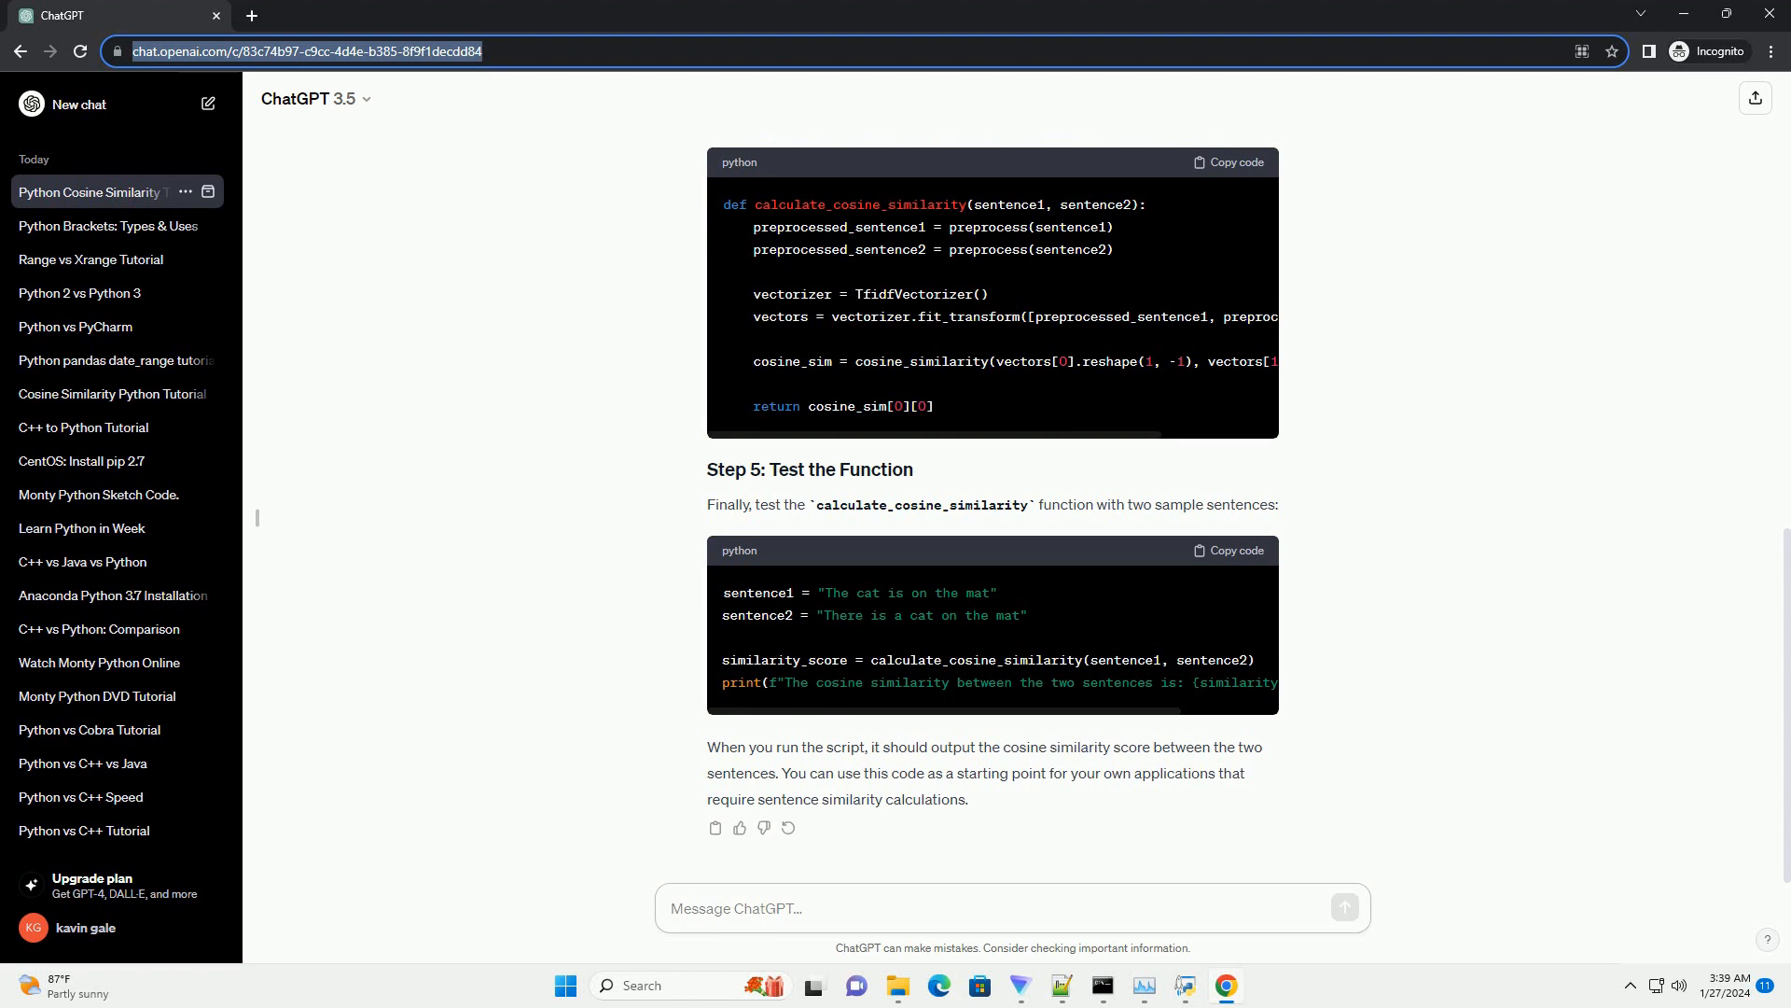
{"action": "left_click", "coordinate": [731, 909]}
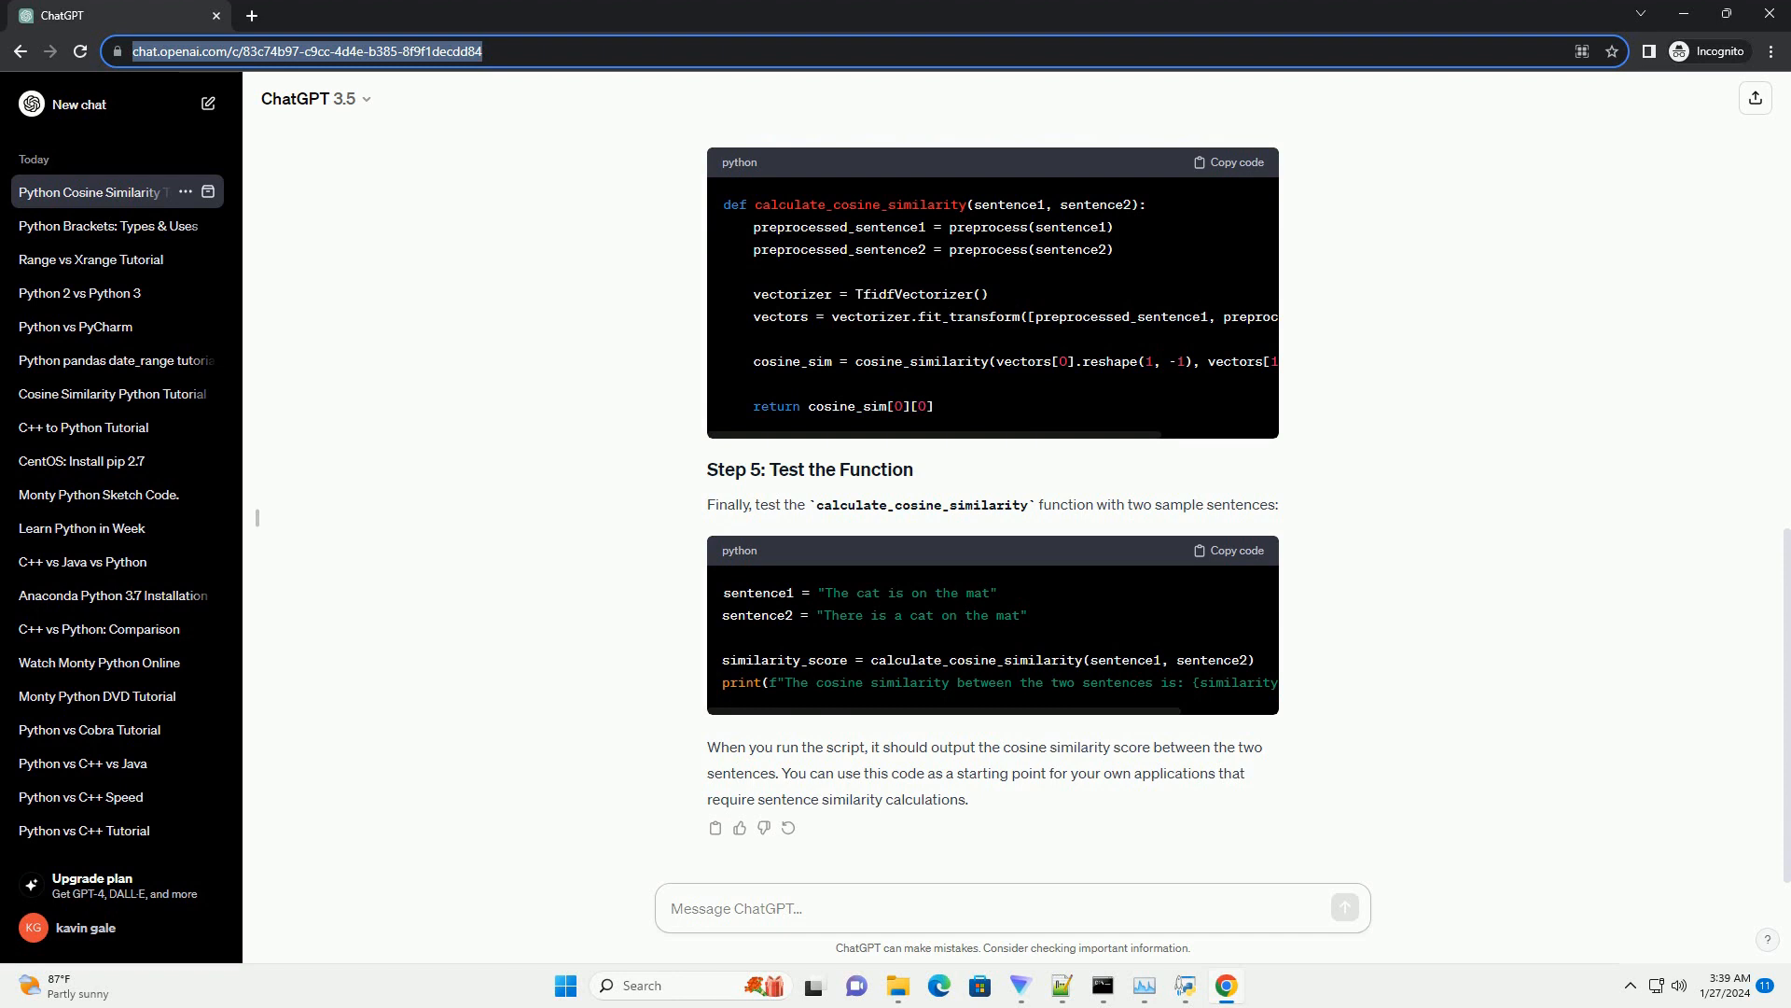
{"action": "left_click", "coordinate": [801, 909]}
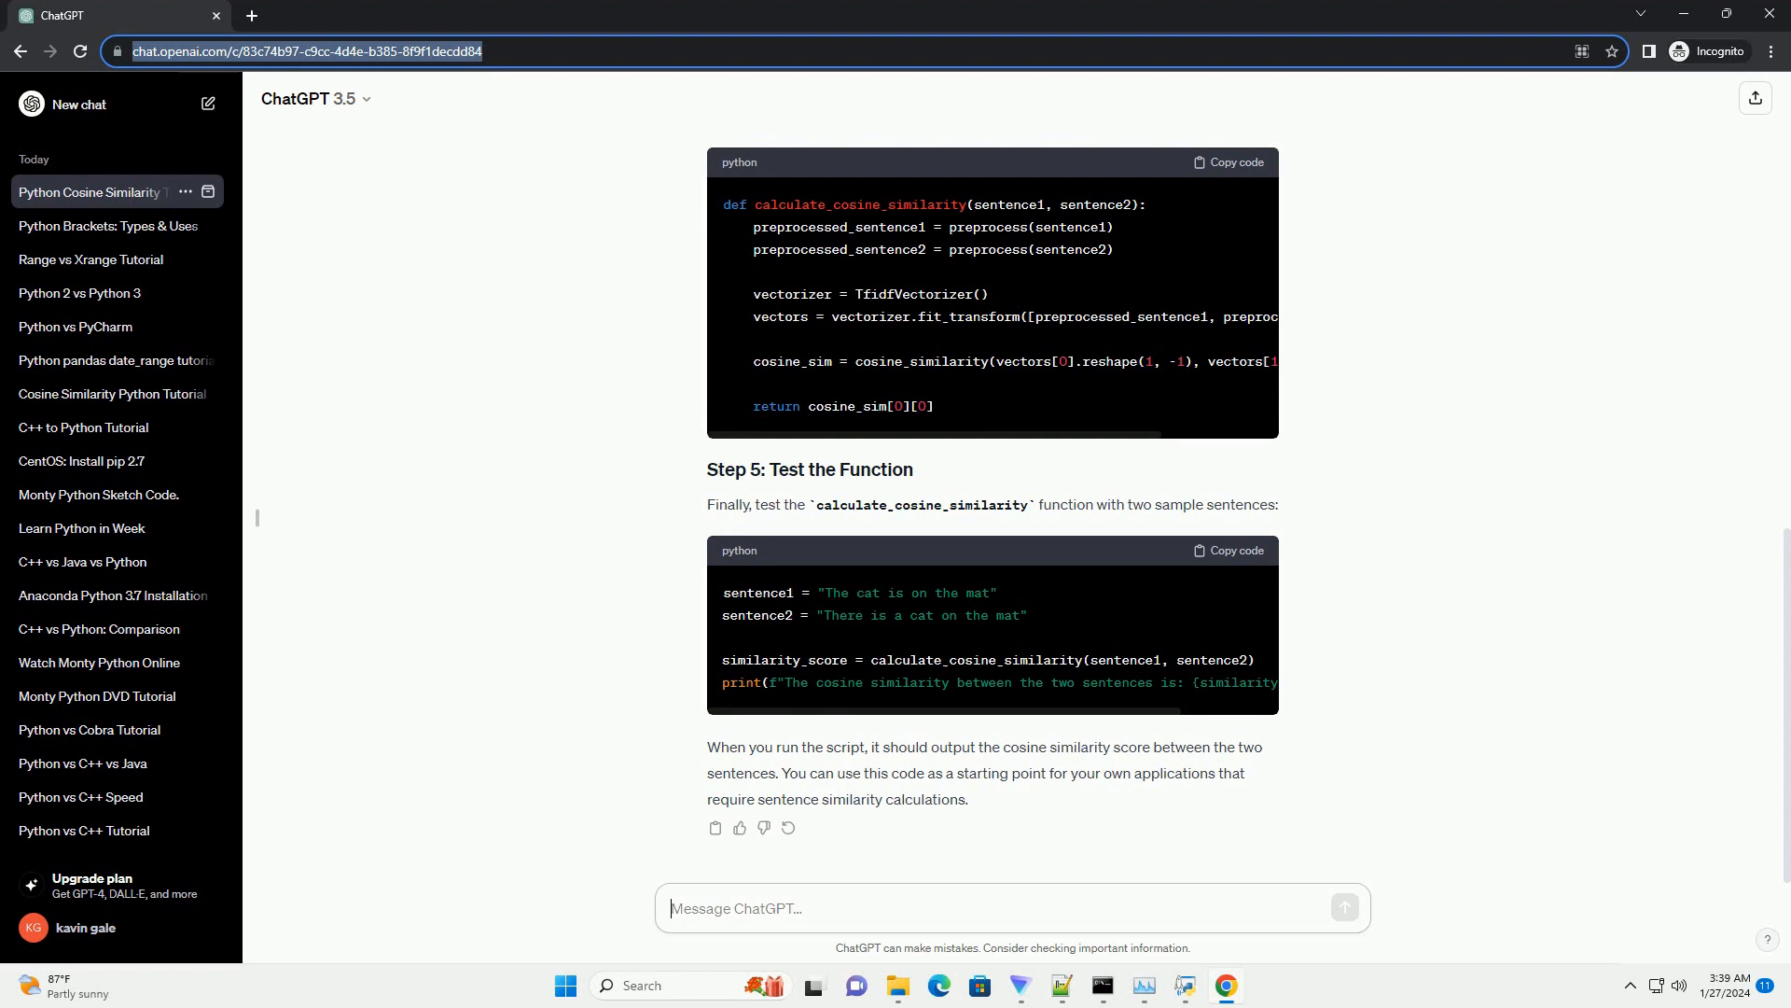